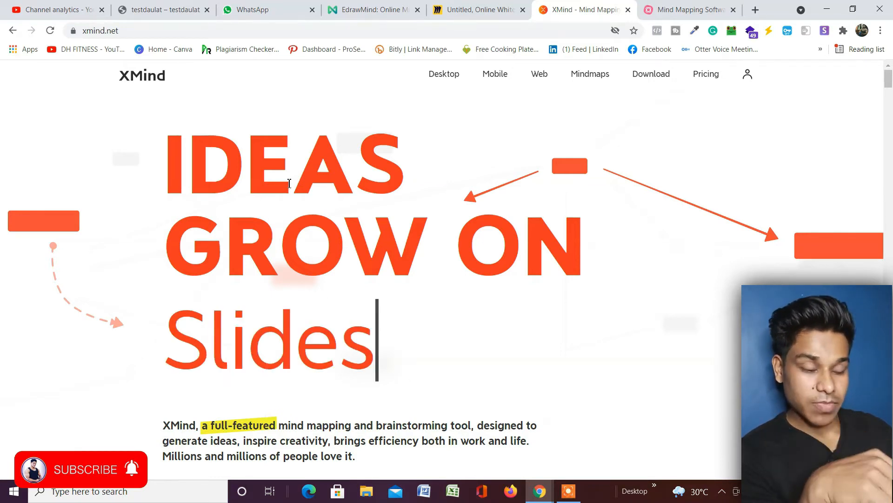
# Scroll the home page past the hero text and product screenshots to the embedded promo video.
pyautogui.scroll(-3)
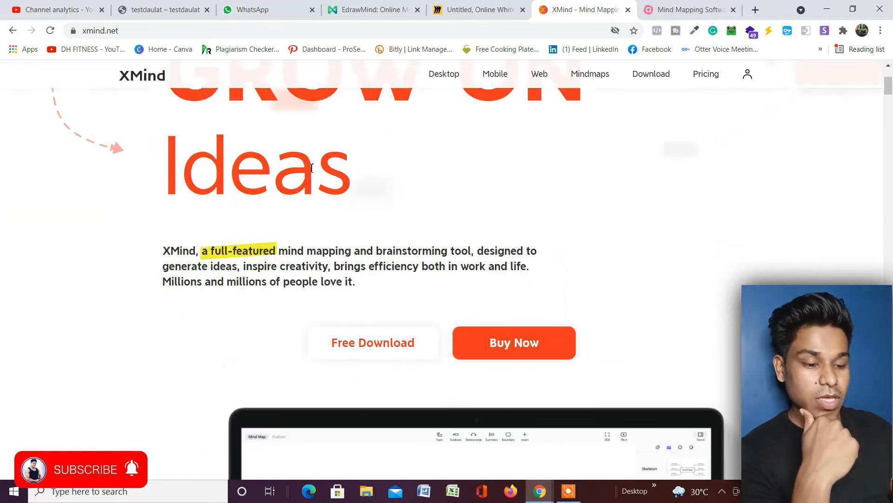
pyautogui.scroll(-3)
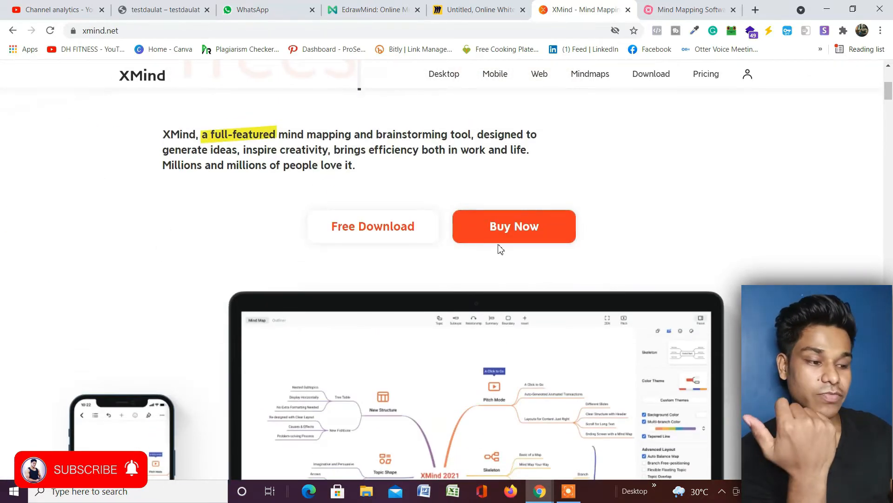
pyautogui.scroll(-3)
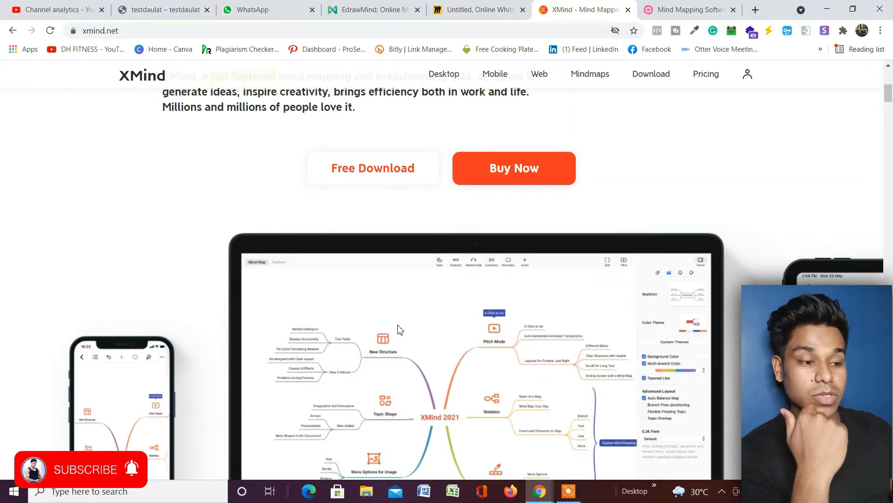
pyautogui.scroll(-3)
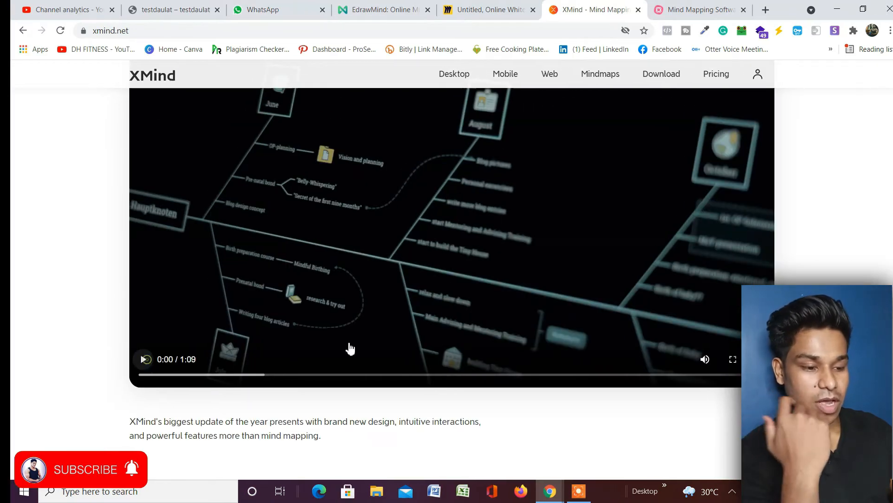
# Play the update promo video full screen, then continue down to the feature list.
pyautogui.click(144, 359)
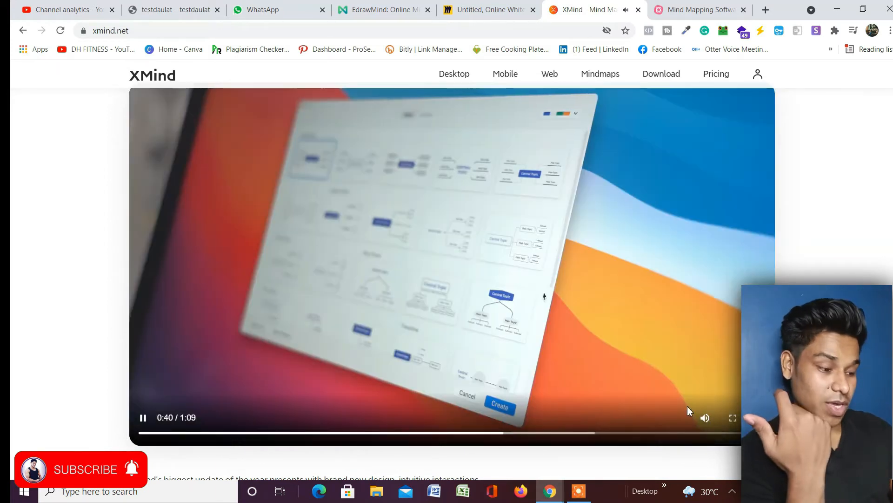
pyautogui.click(734, 418)
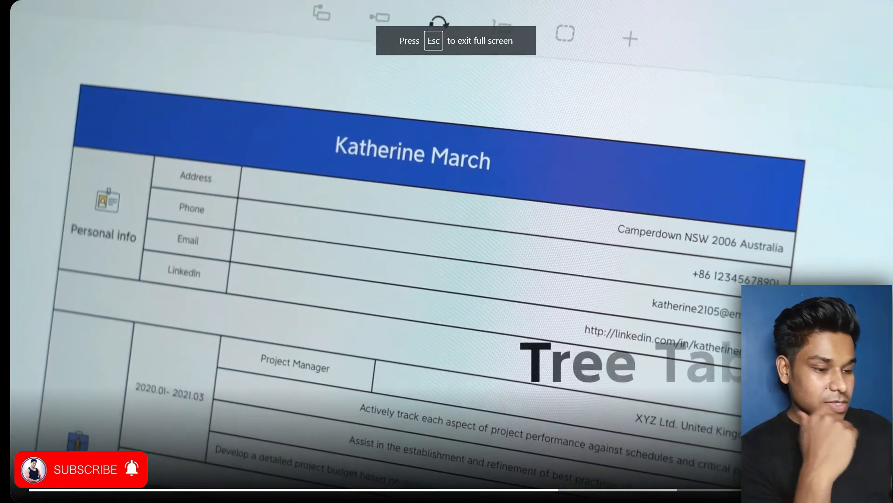
pyautogui.scroll(-3)
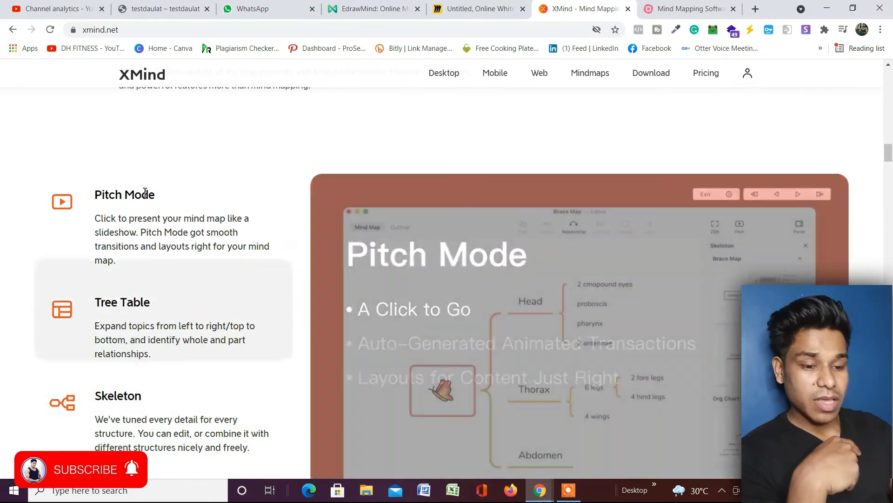
# Scroll through the marketing sections such as 'Unleash Creativity'.
pyautogui.scroll(-3)
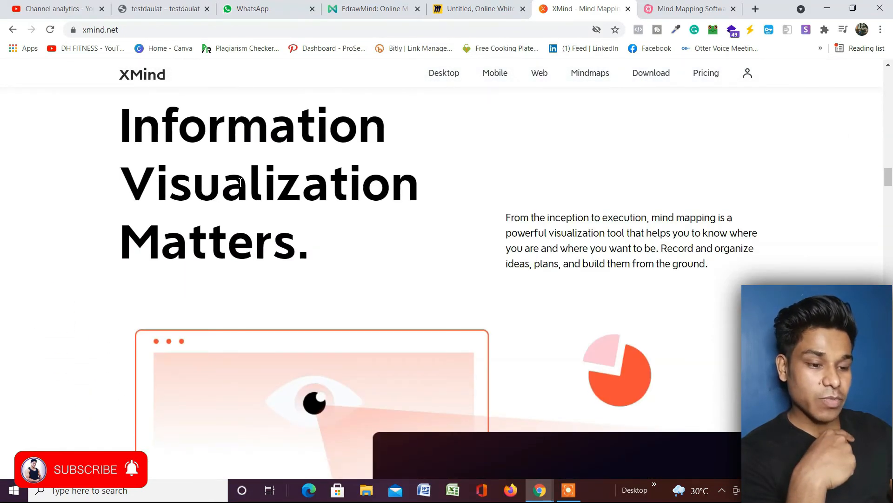
pyautogui.scroll(-3)
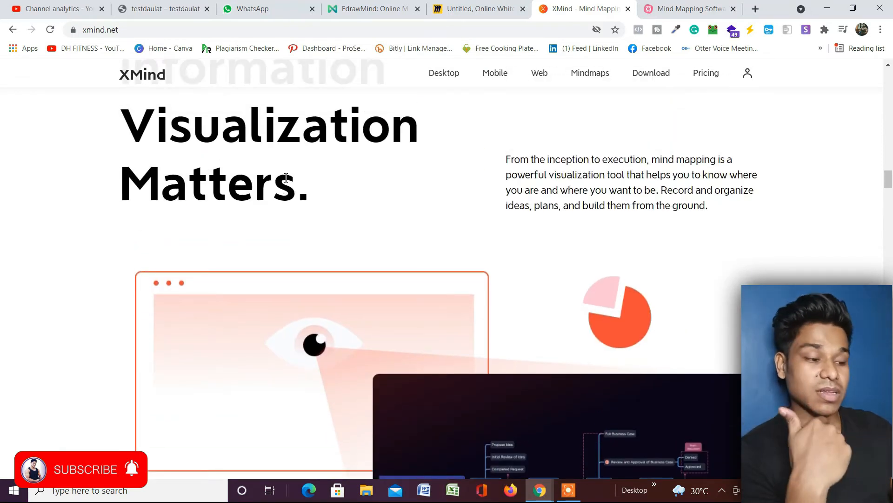
pyautogui.scroll(-3)
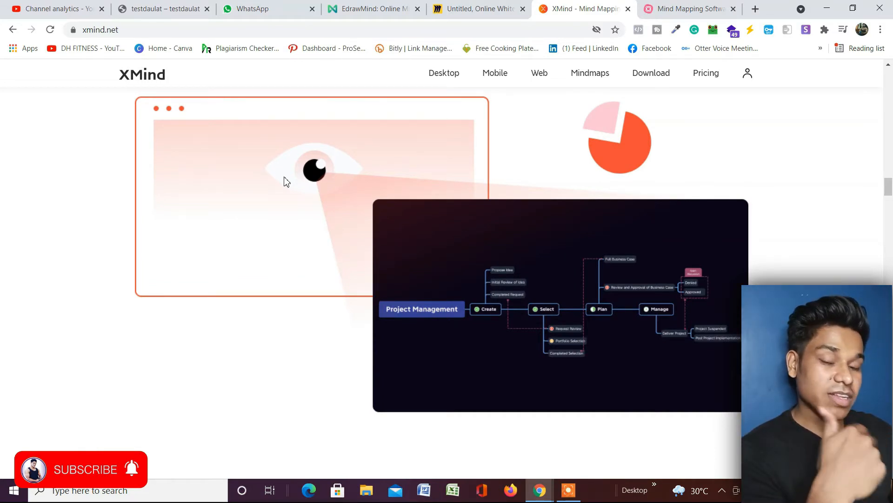
pyautogui.scroll(-3)
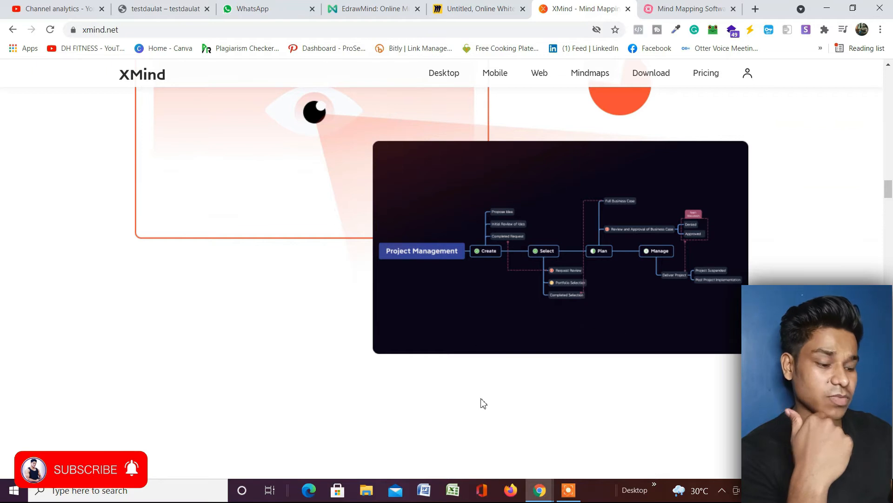
pyautogui.scroll(-3)
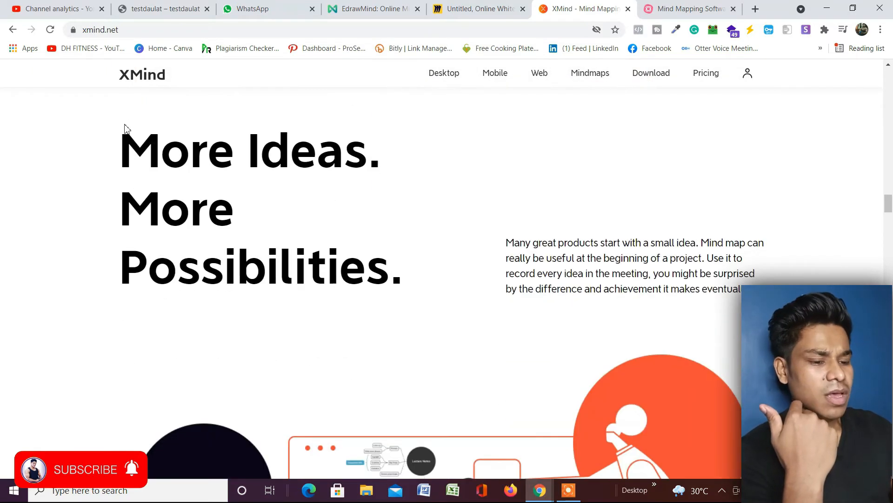
pyautogui.scroll(-3)
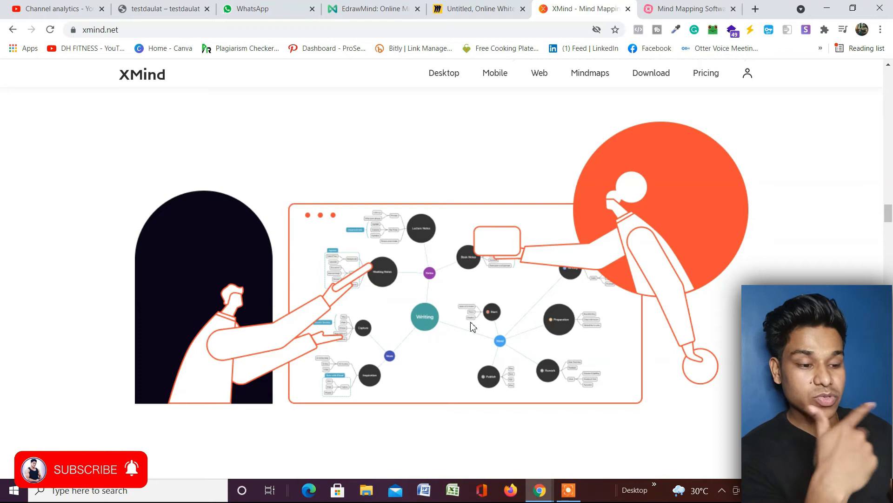
# Continue down to 'What makes XMind different?' and head back toward the top banner.
pyautogui.scroll(-3)
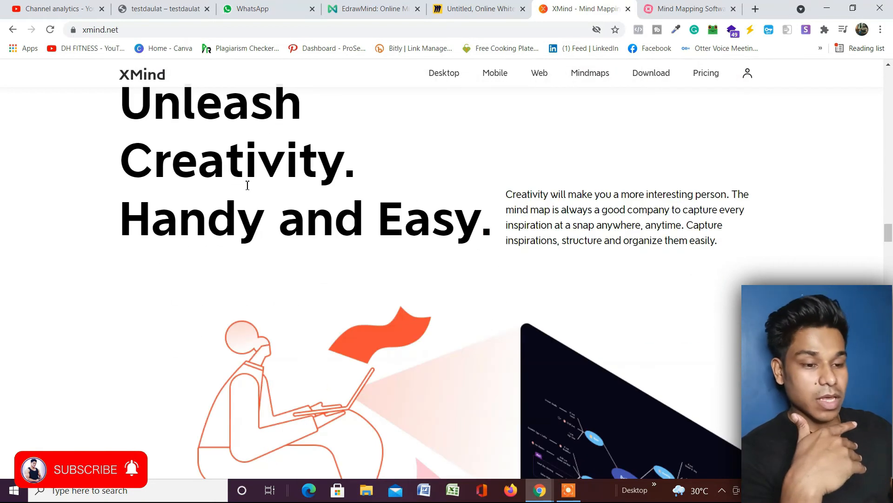
pyautogui.scroll(-3)
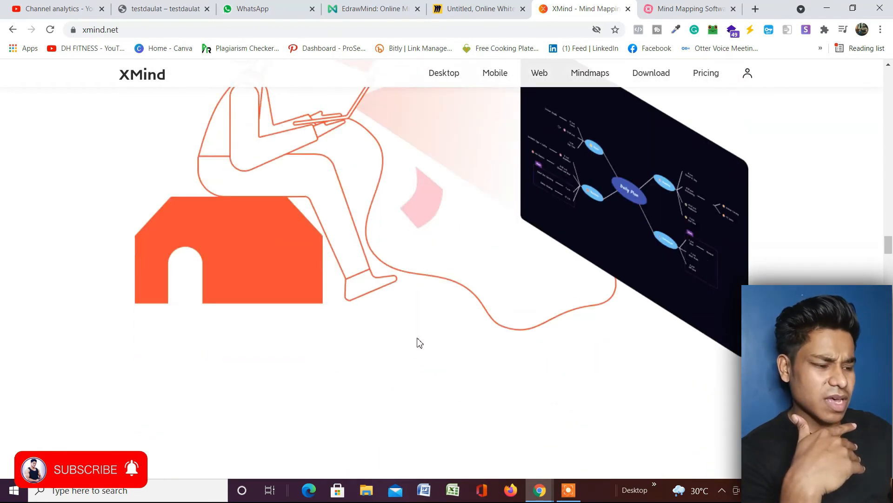
pyautogui.moveTo(625, 302)
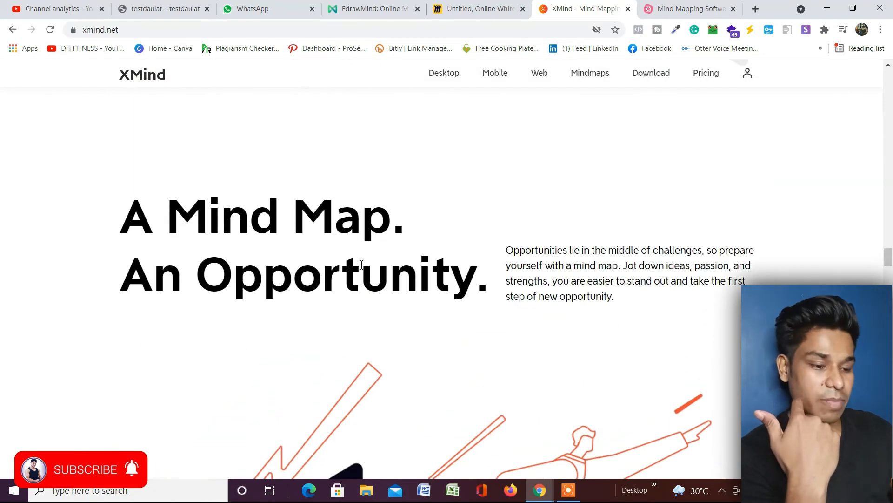
pyautogui.scroll(-3)
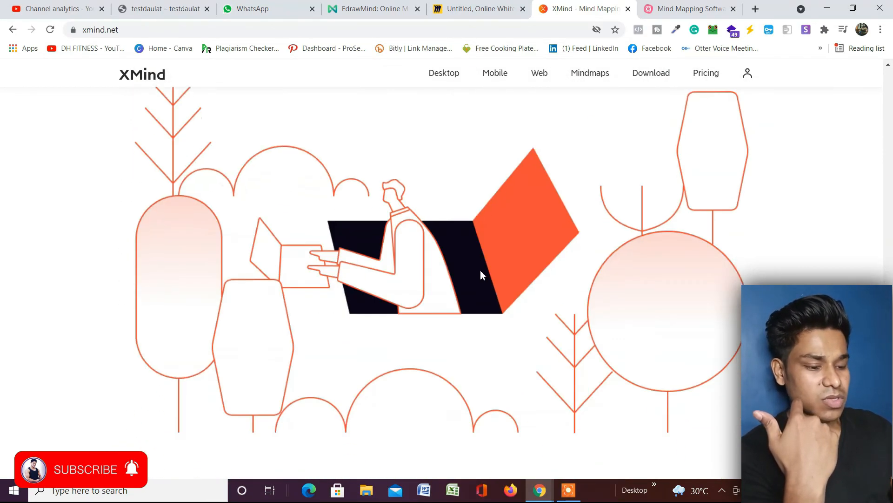
pyautogui.scroll(-3)
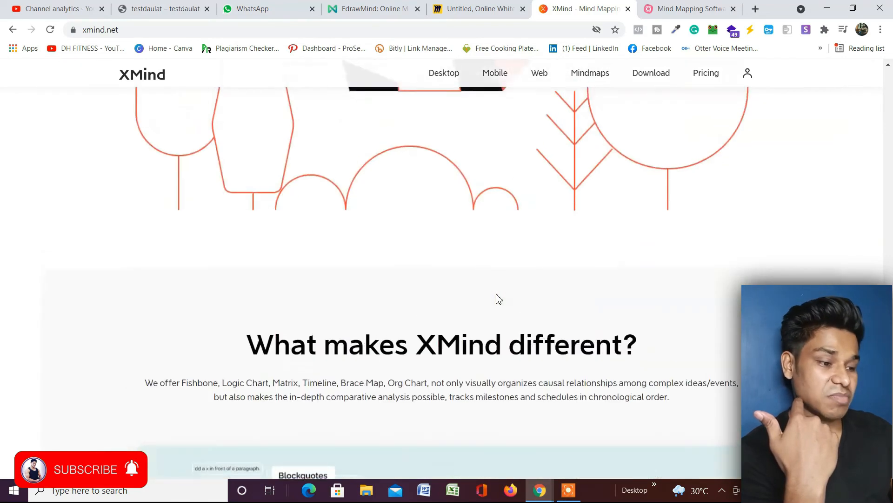
pyautogui.scroll(-3)
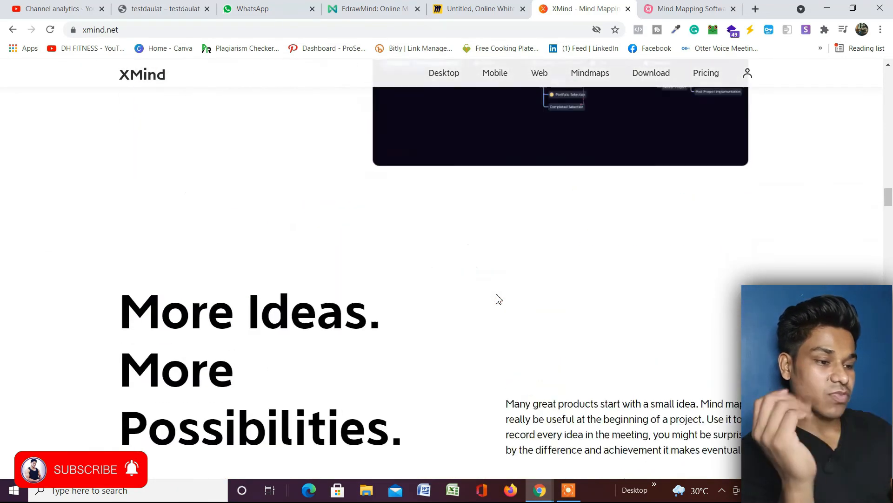
pyautogui.scroll(3)
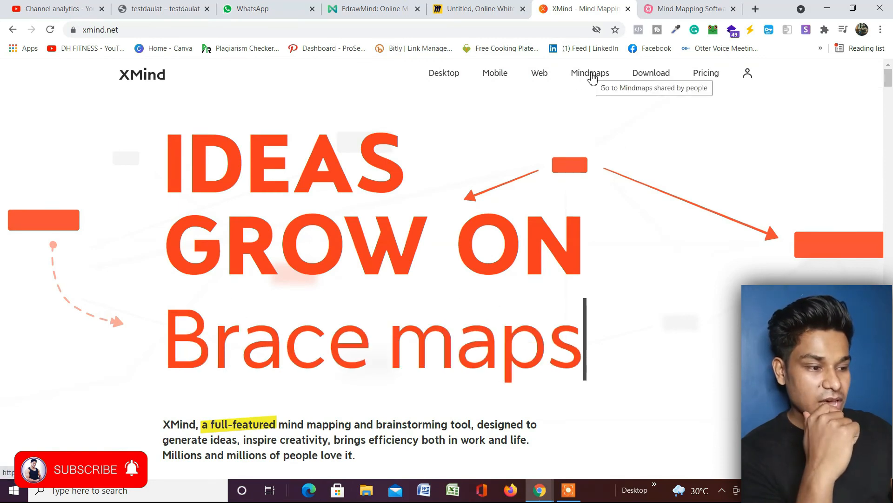
# Go to the Mindmaps gallery and browse the shared map thumbnails down to 'Plexo Braquial'.
pyautogui.click(590, 73)
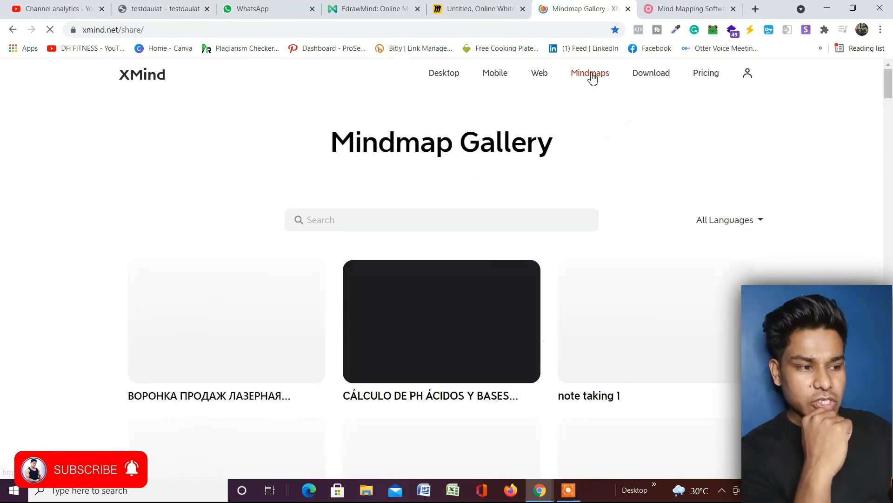
pyautogui.scroll(-3)
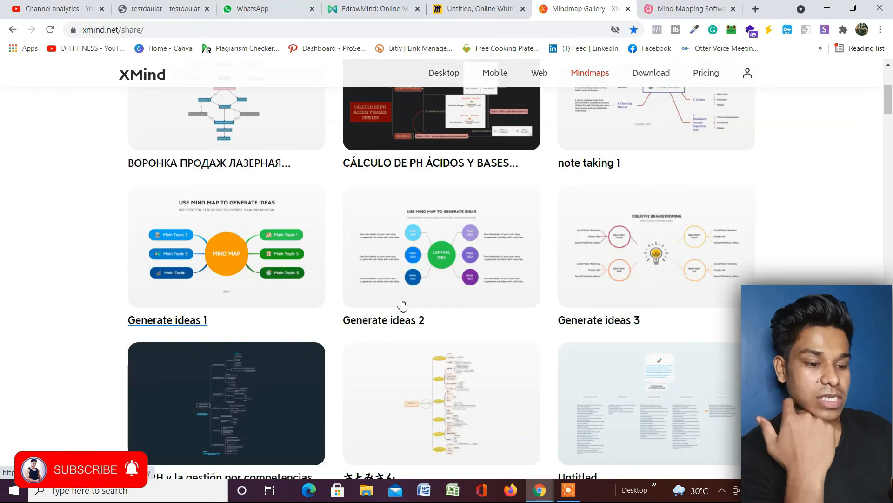
pyautogui.scroll(-3)
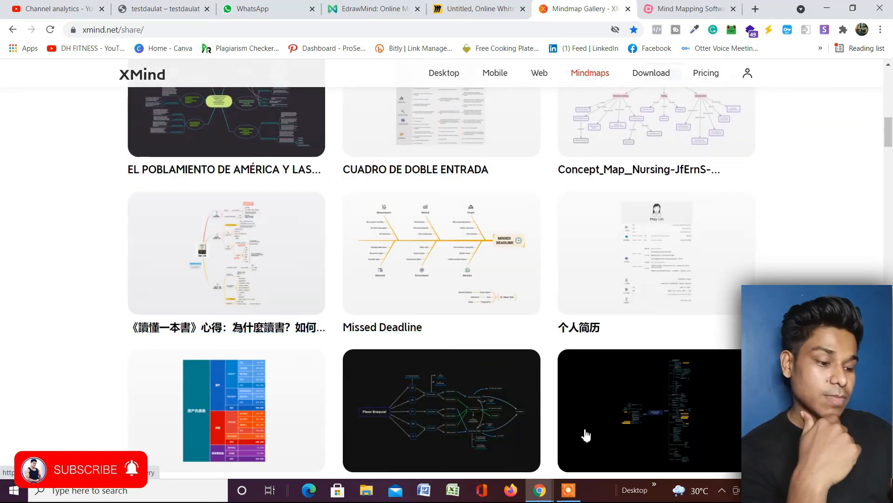
pyautogui.scroll(-3)
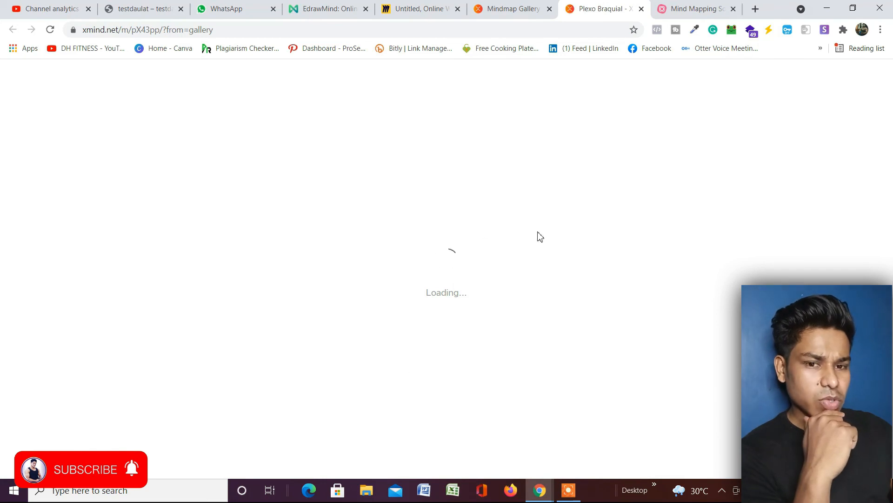
pyautogui.moveTo(599, 207)
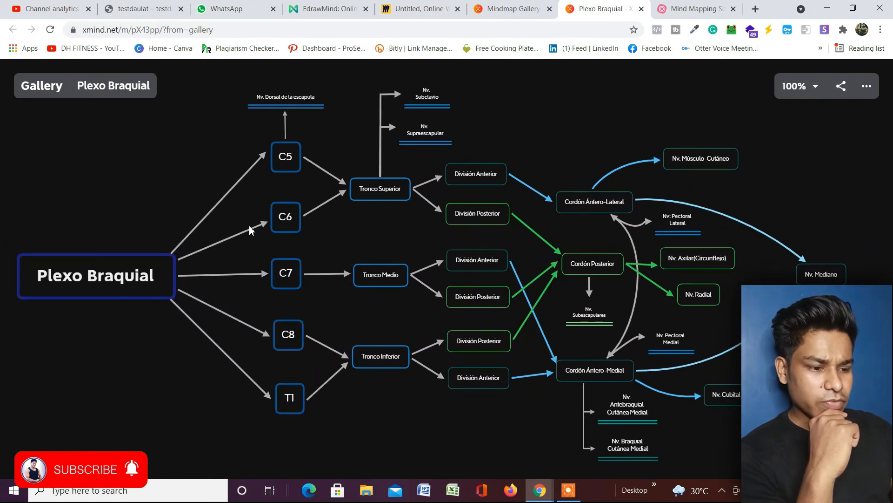
pyautogui.moveTo(165, 320)
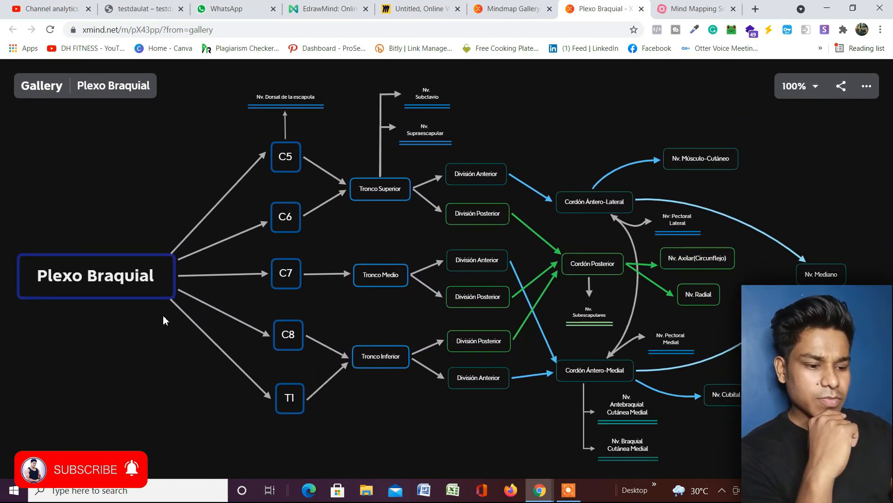
pyautogui.moveTo(358, 291)
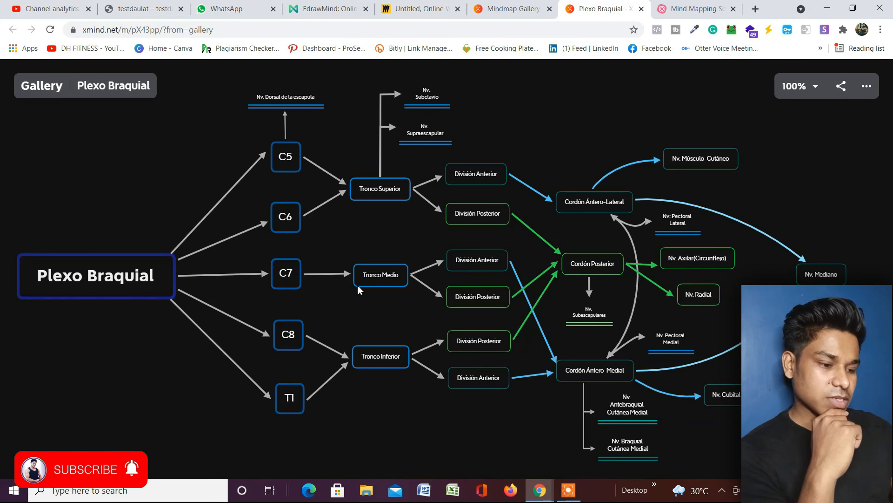